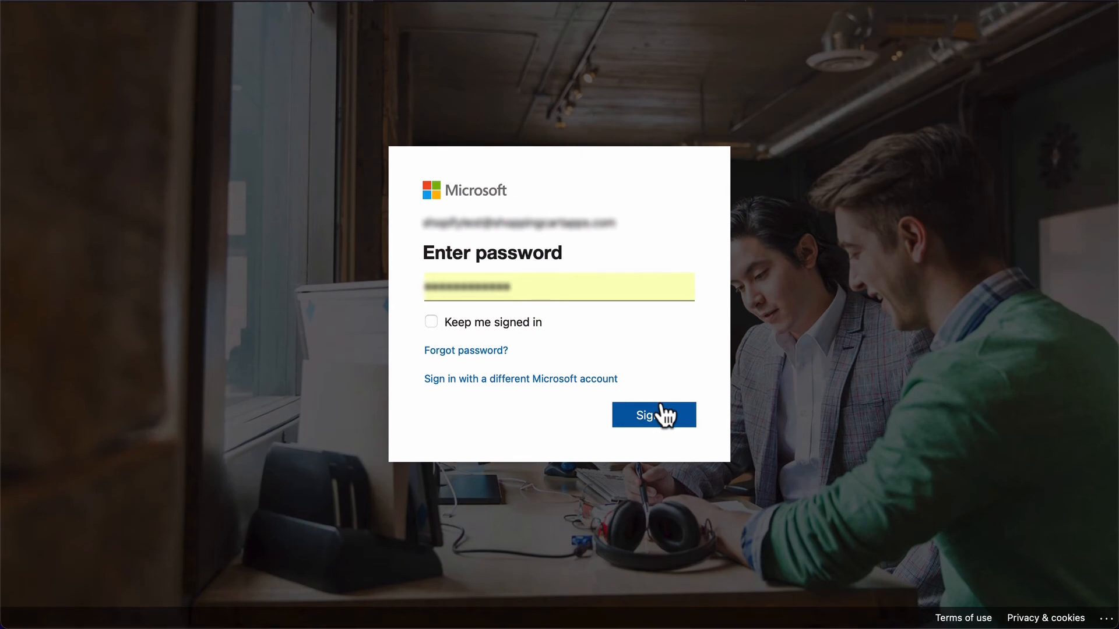
Submit the entered password to sign in to the Microsoft account.
{"action": "left_click", "coordinate": [652, 415]}
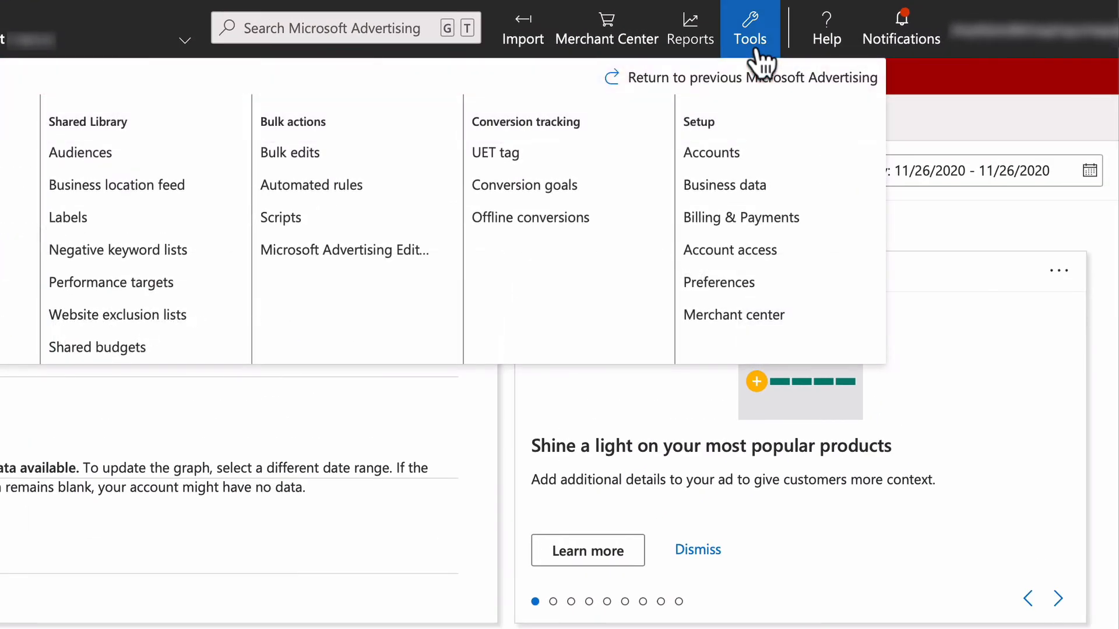
From Account access, list the direct managers and start unlinking Shopping Cart Apps.
{"action": "left_click", "coordinate": [749, 27]}
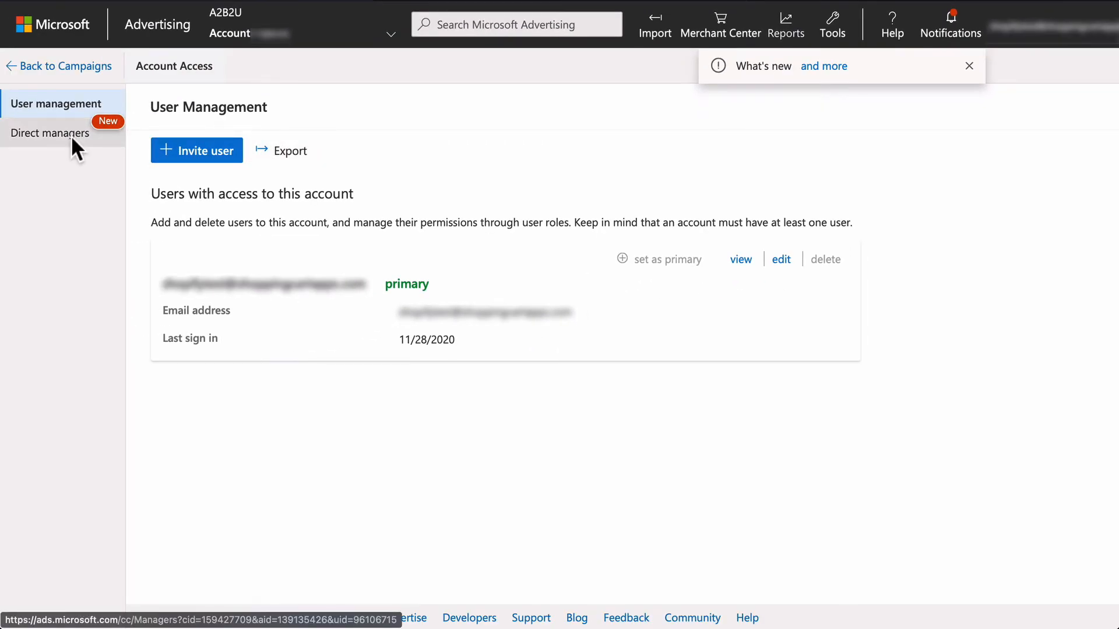
{"action": "left_click", "coordinate": [50, 133]}
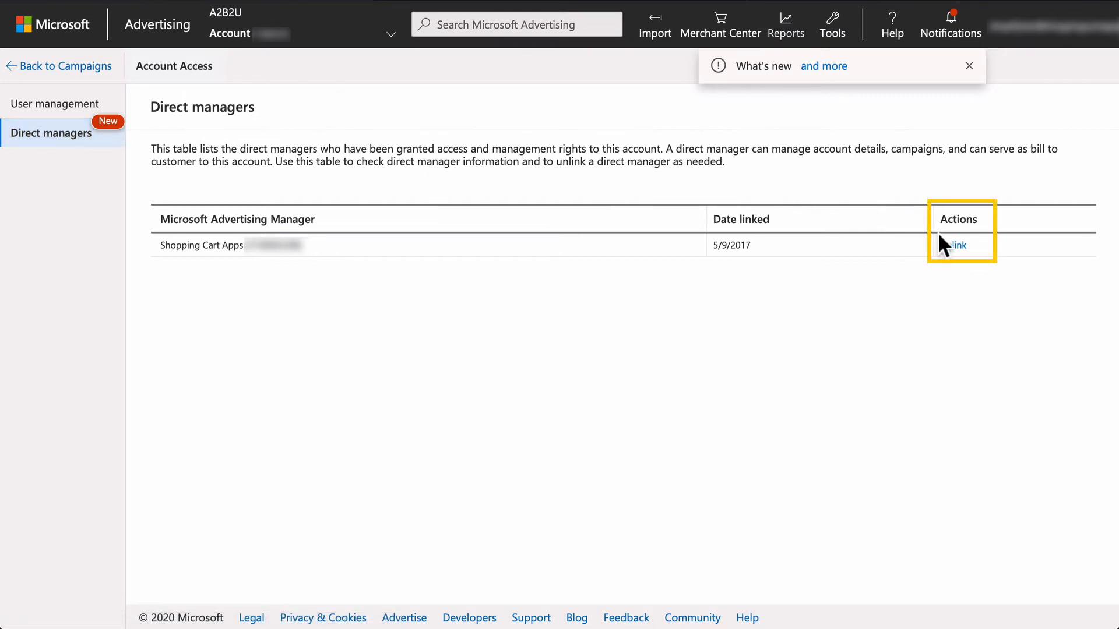
{"action": "left_click", "coordinate": [956, 244]}
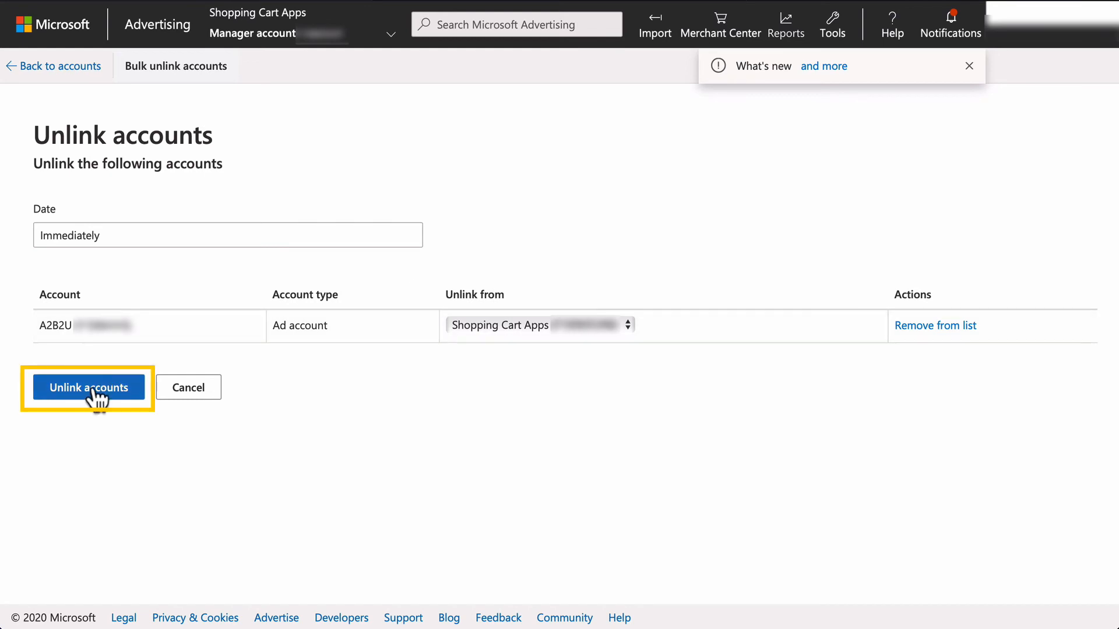
Confirm unlinking A2B2U from Shopping Cart Apps immediately, showing the success message.
{"action": "left_click", "coordinate": [87, 387]}
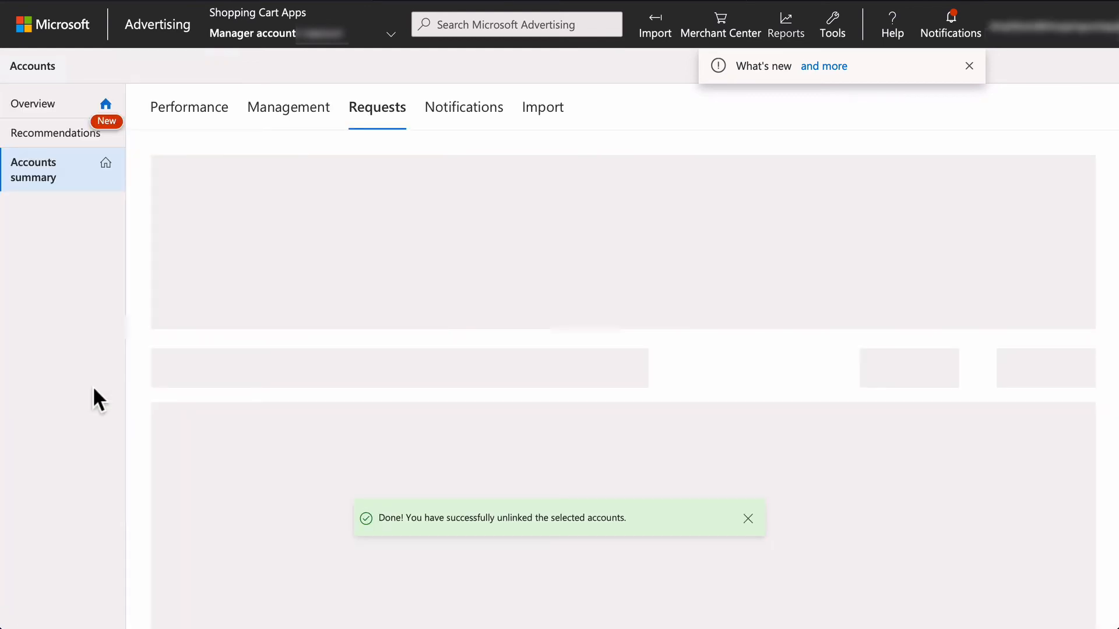